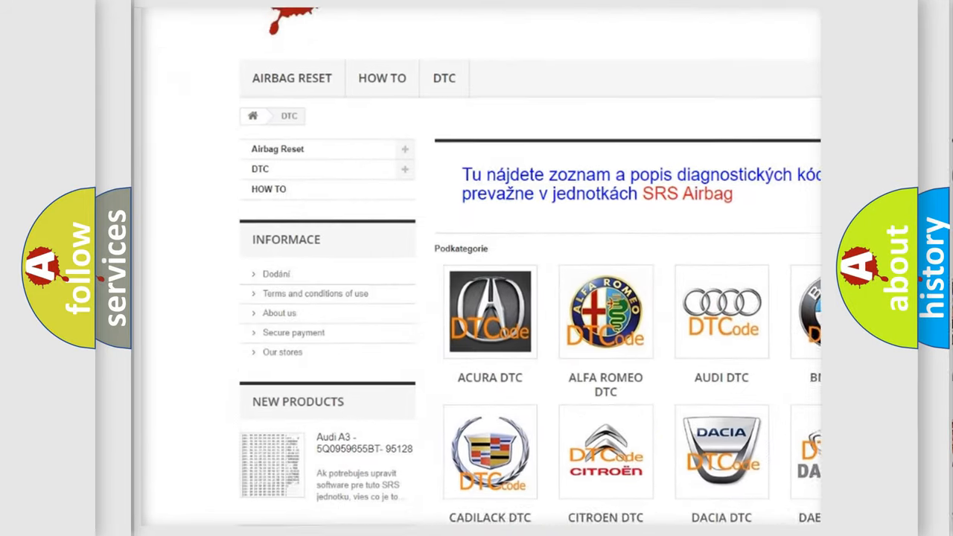
# Step: Scroll down the airbagreset.sk DTC page past the car-make logos to the trouble-code list
pyautogui.scroll(-3)
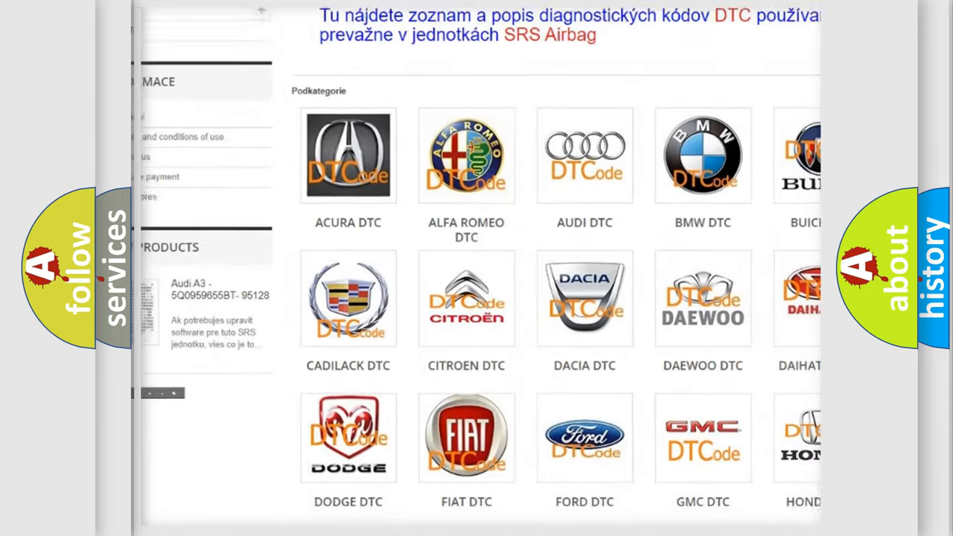
pyautogui.scroll(-3)
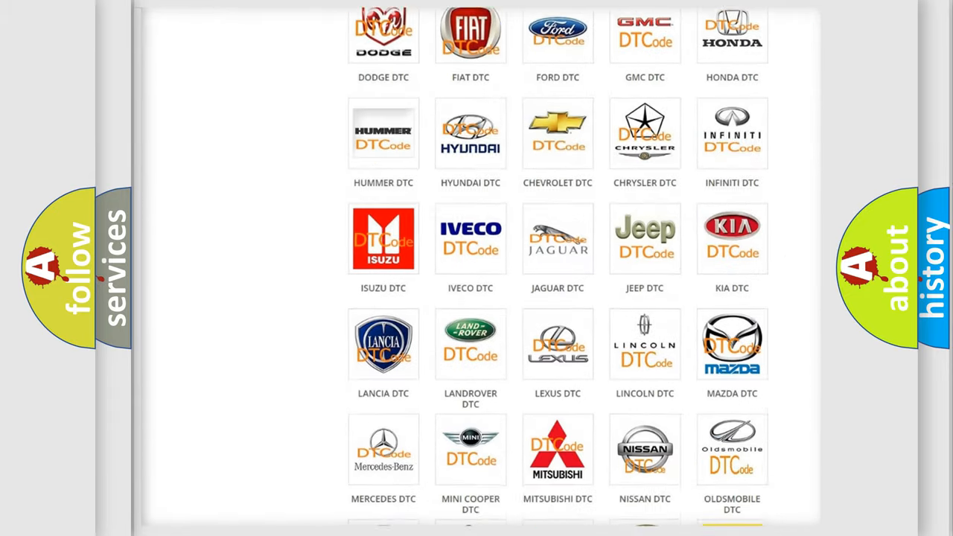
pyautogui.scroll(-3)
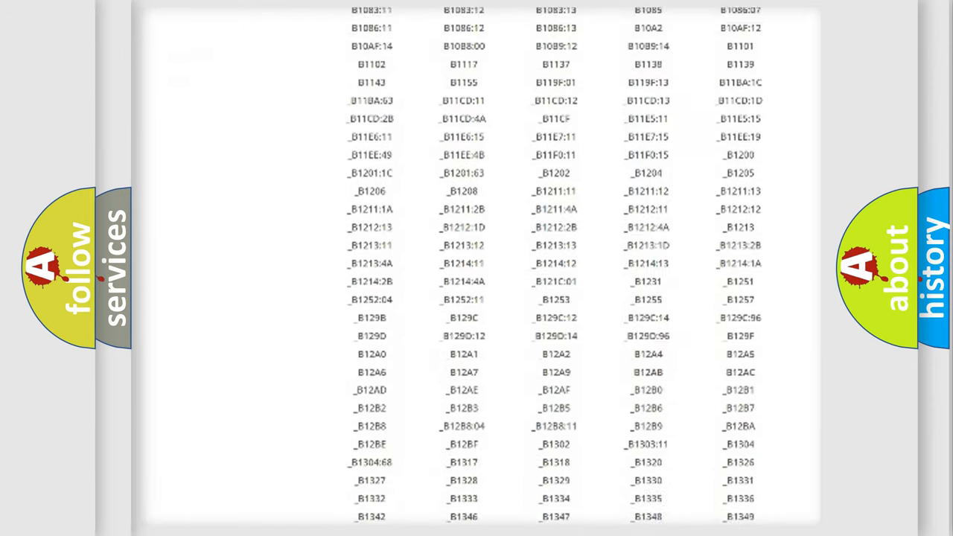
pyautogui.scroll(-3)
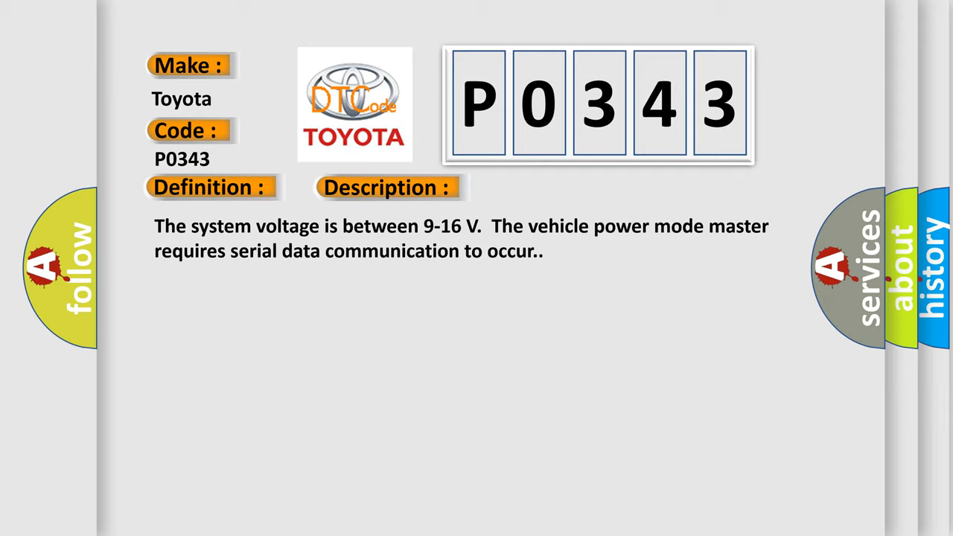
# Step: Advance the Toyota P0343 slide to reveal the Cause section about the supervised periodic message
pyautogui.click(548, 188)
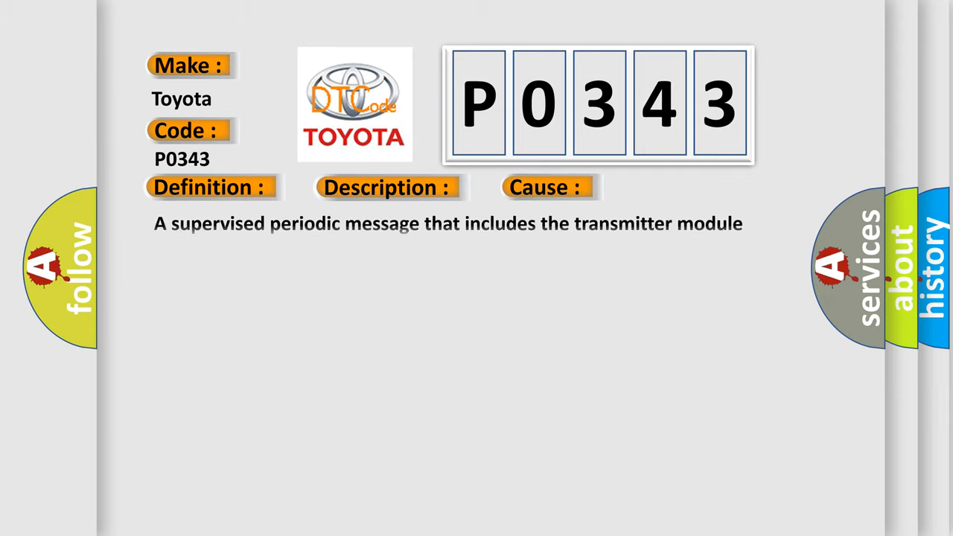